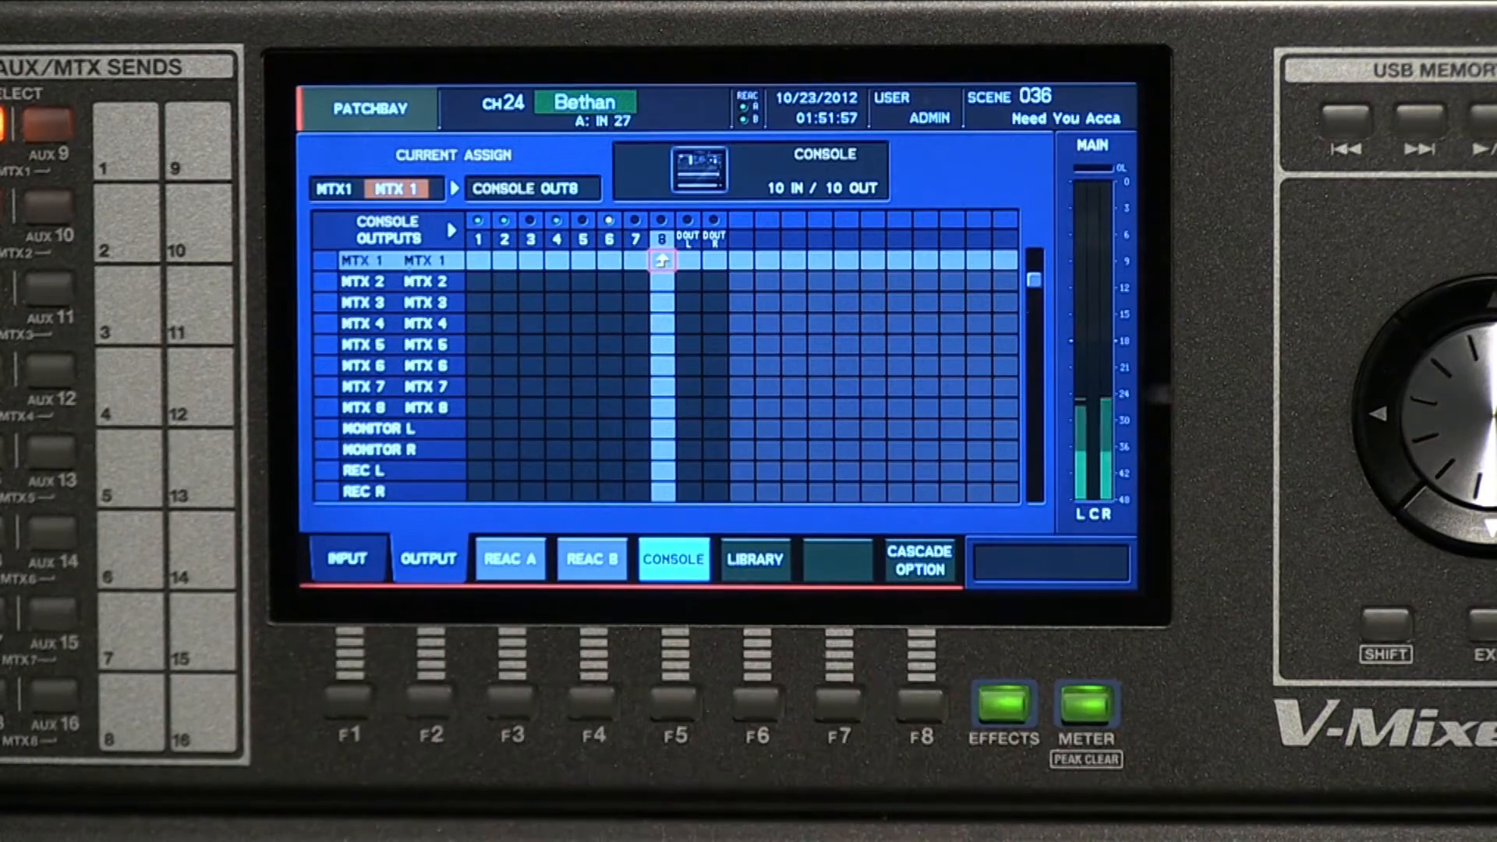
Show the patchbay's console input routings for REAC A inputs
click(348, 559)
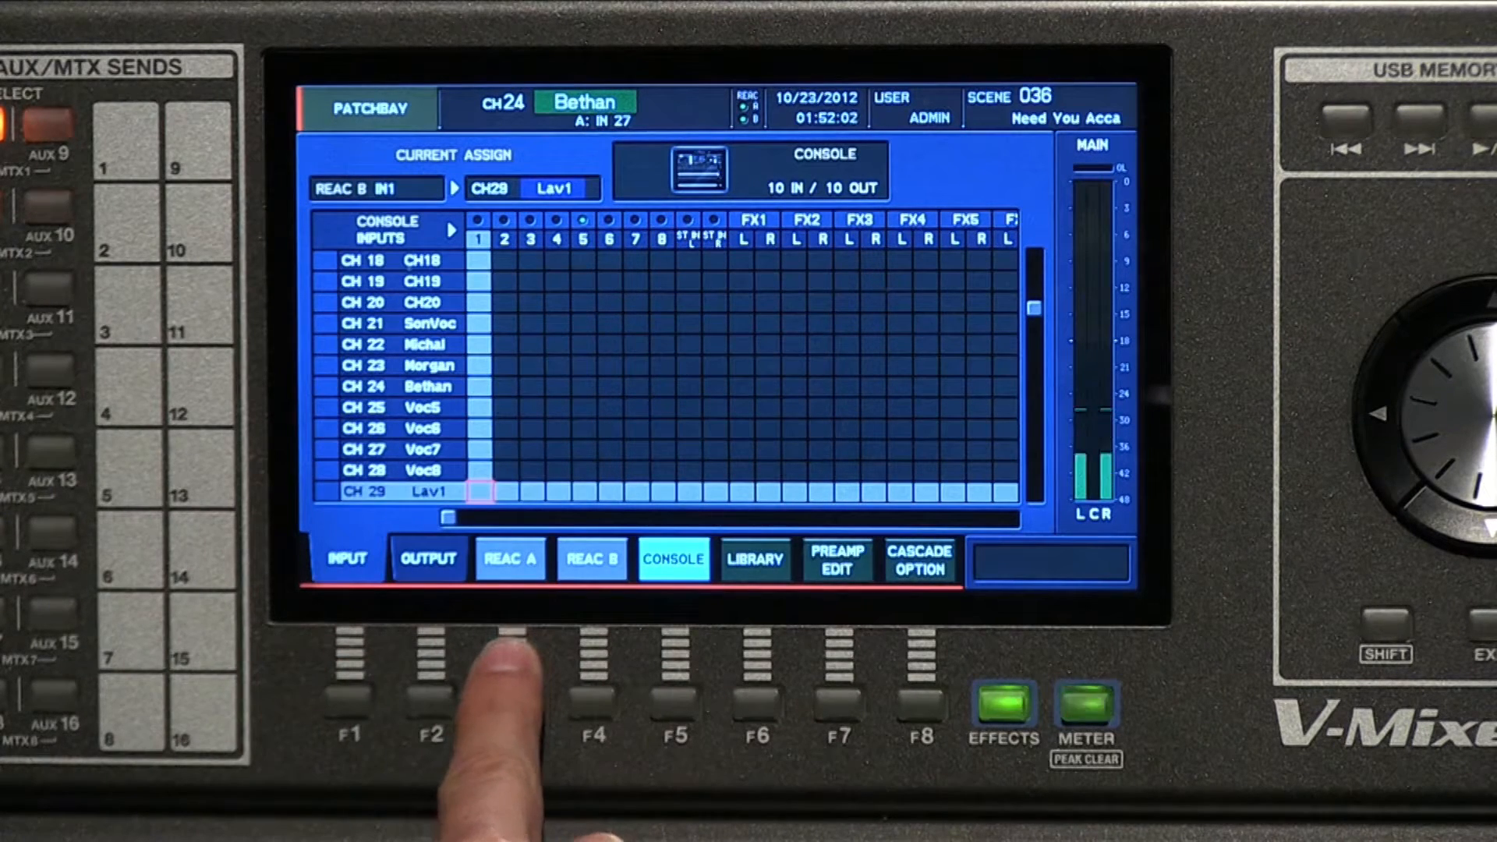
click(510, 558)
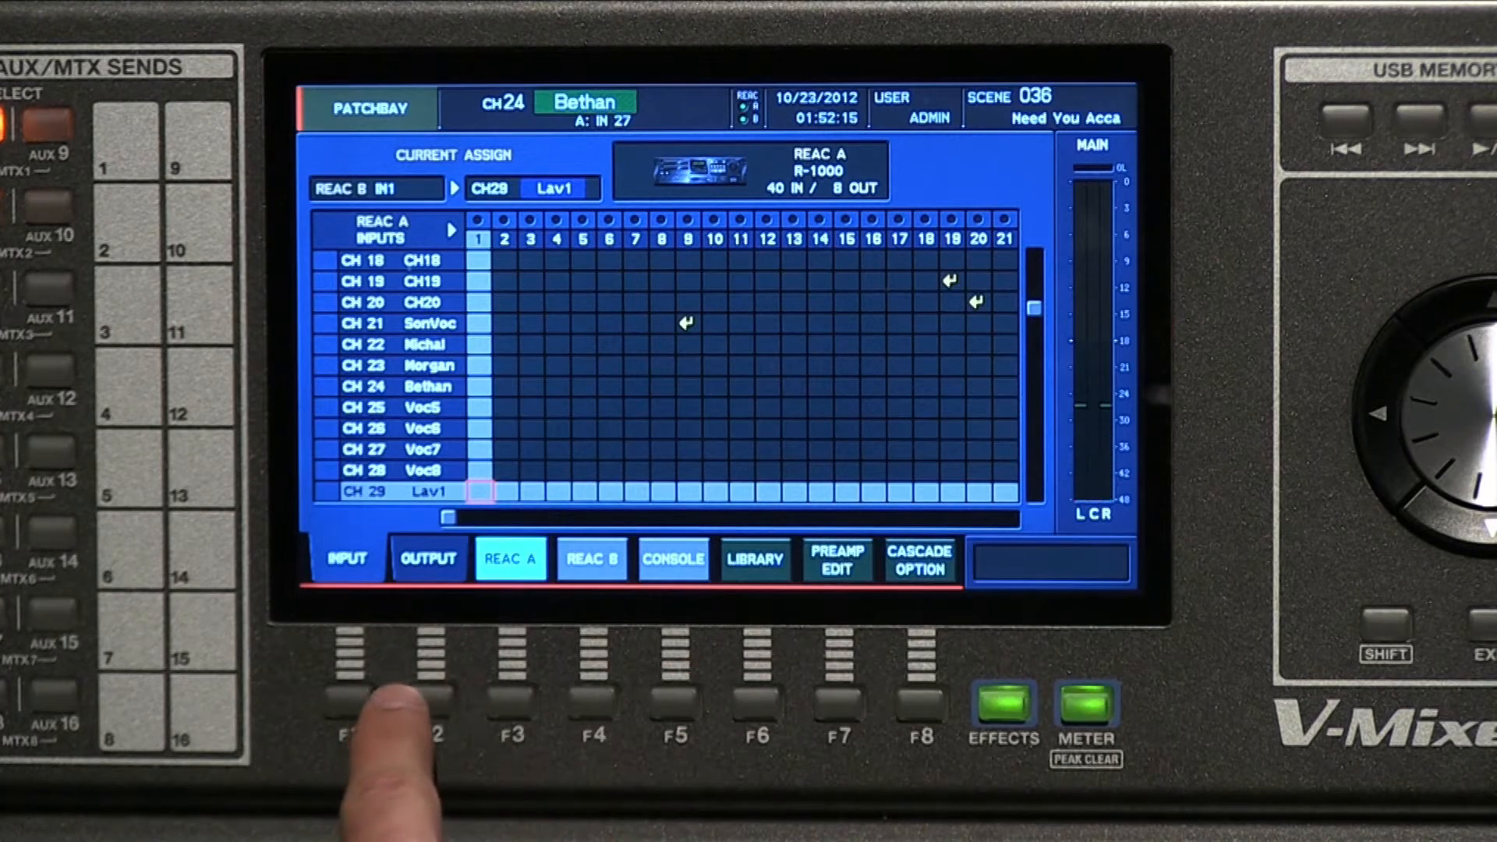
Switch the input patchbay grid to REAC B
click(591, 558)
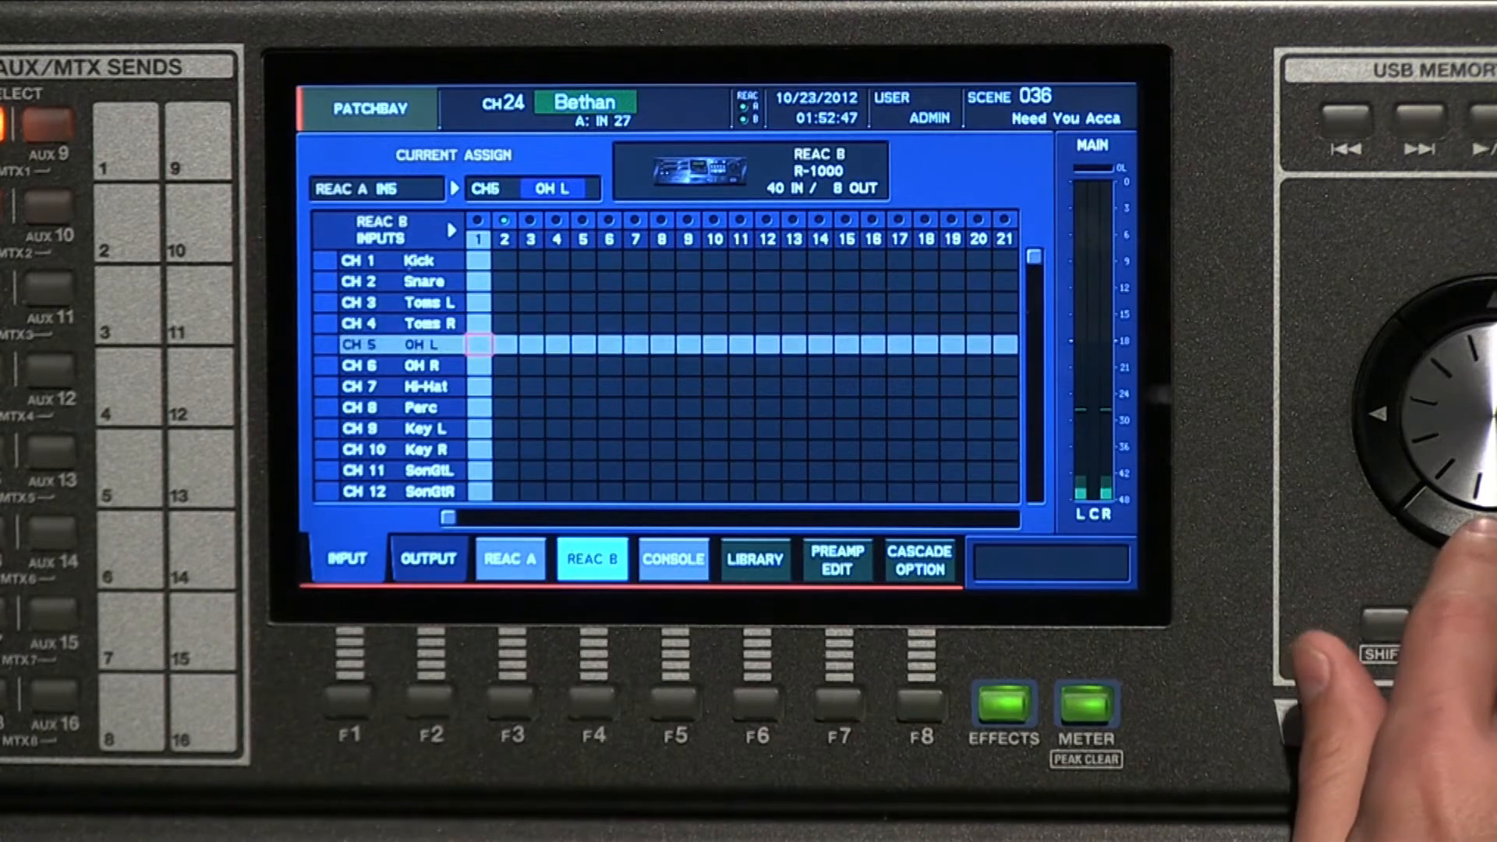
Scroll the channel list down to channel 31, HHMic1
scroll(down, 3)
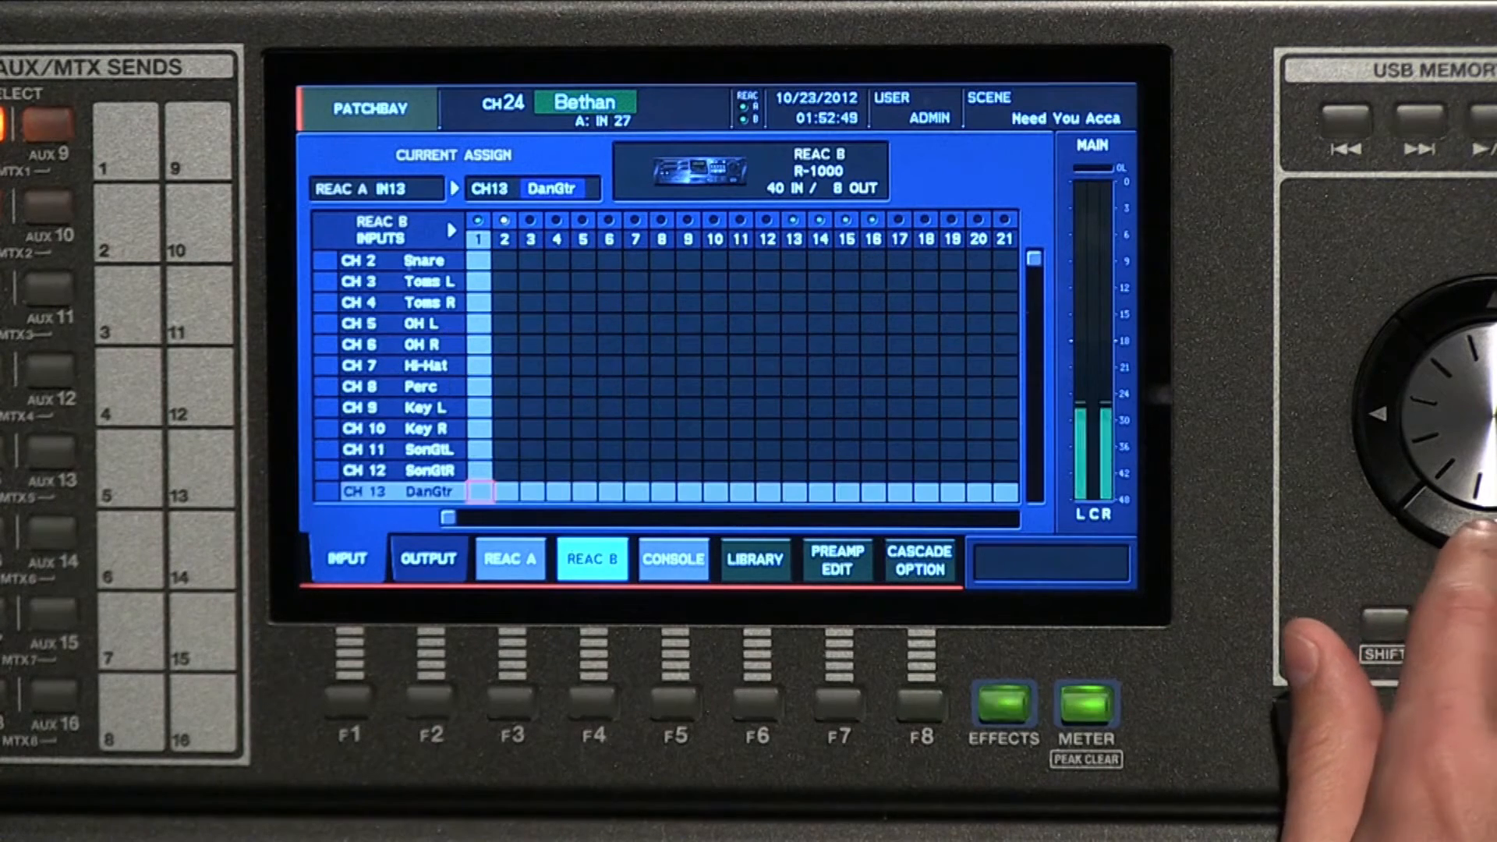
scroll(down, 3)
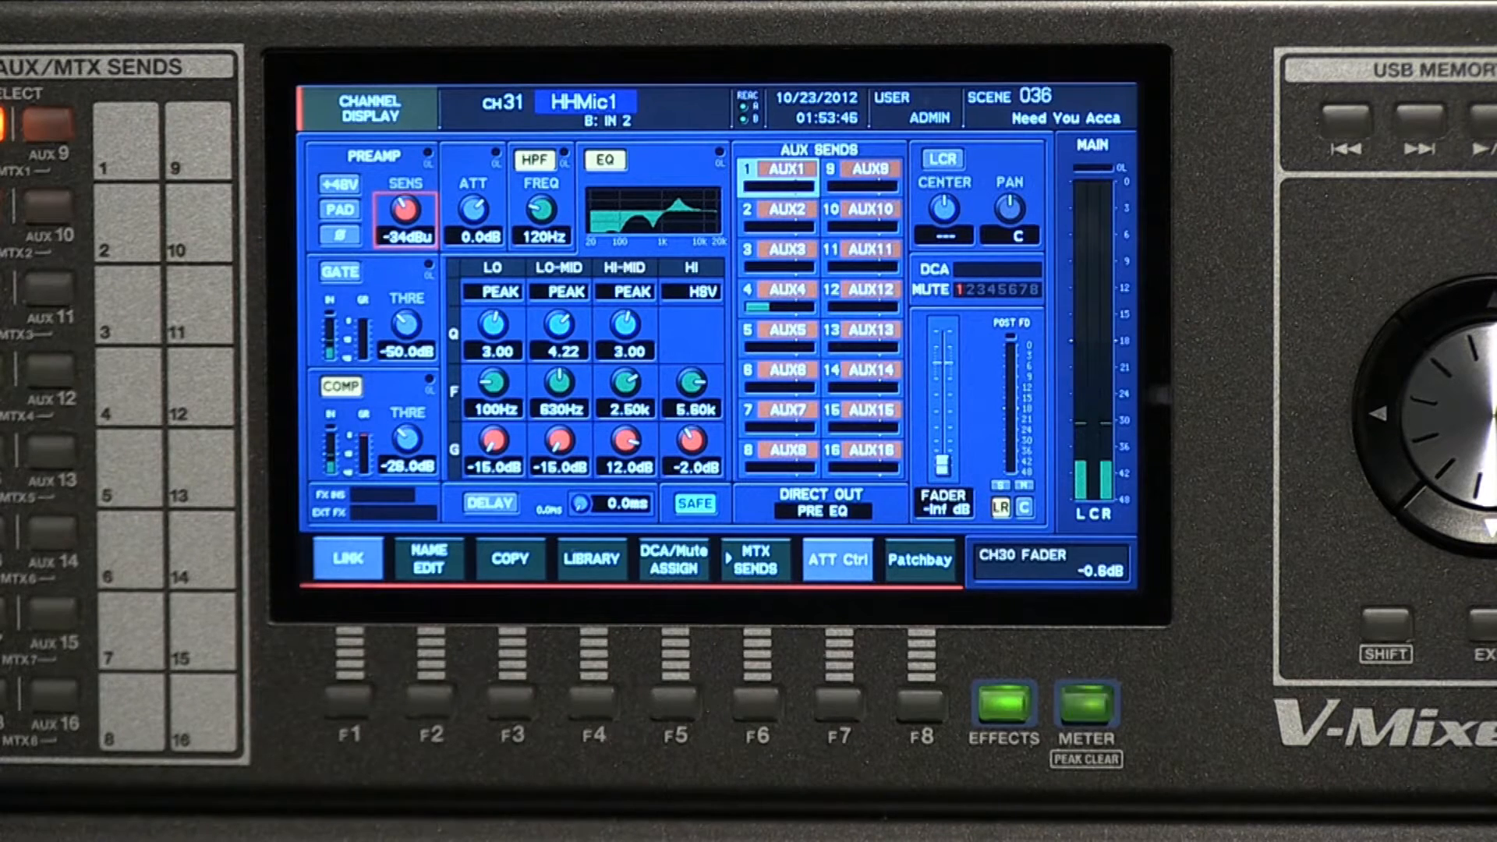
Return to the patchbay from channel 31 to assign REAC B input 3
click(918, 558)
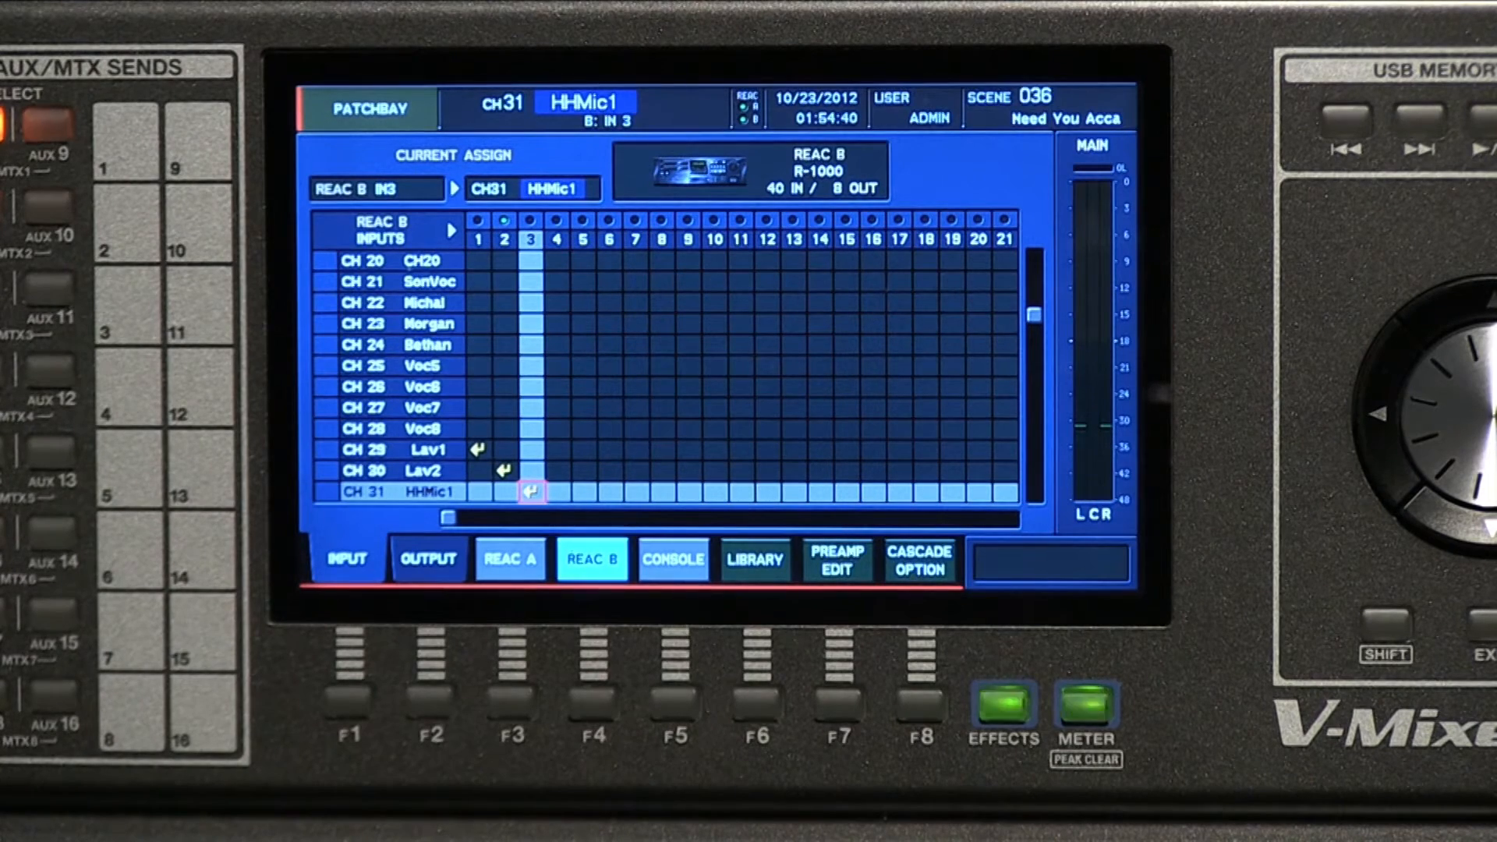
Switch to output routings and show REAC A outputs with AUX1/AUX2 on 7 and 8
click(426, 558)
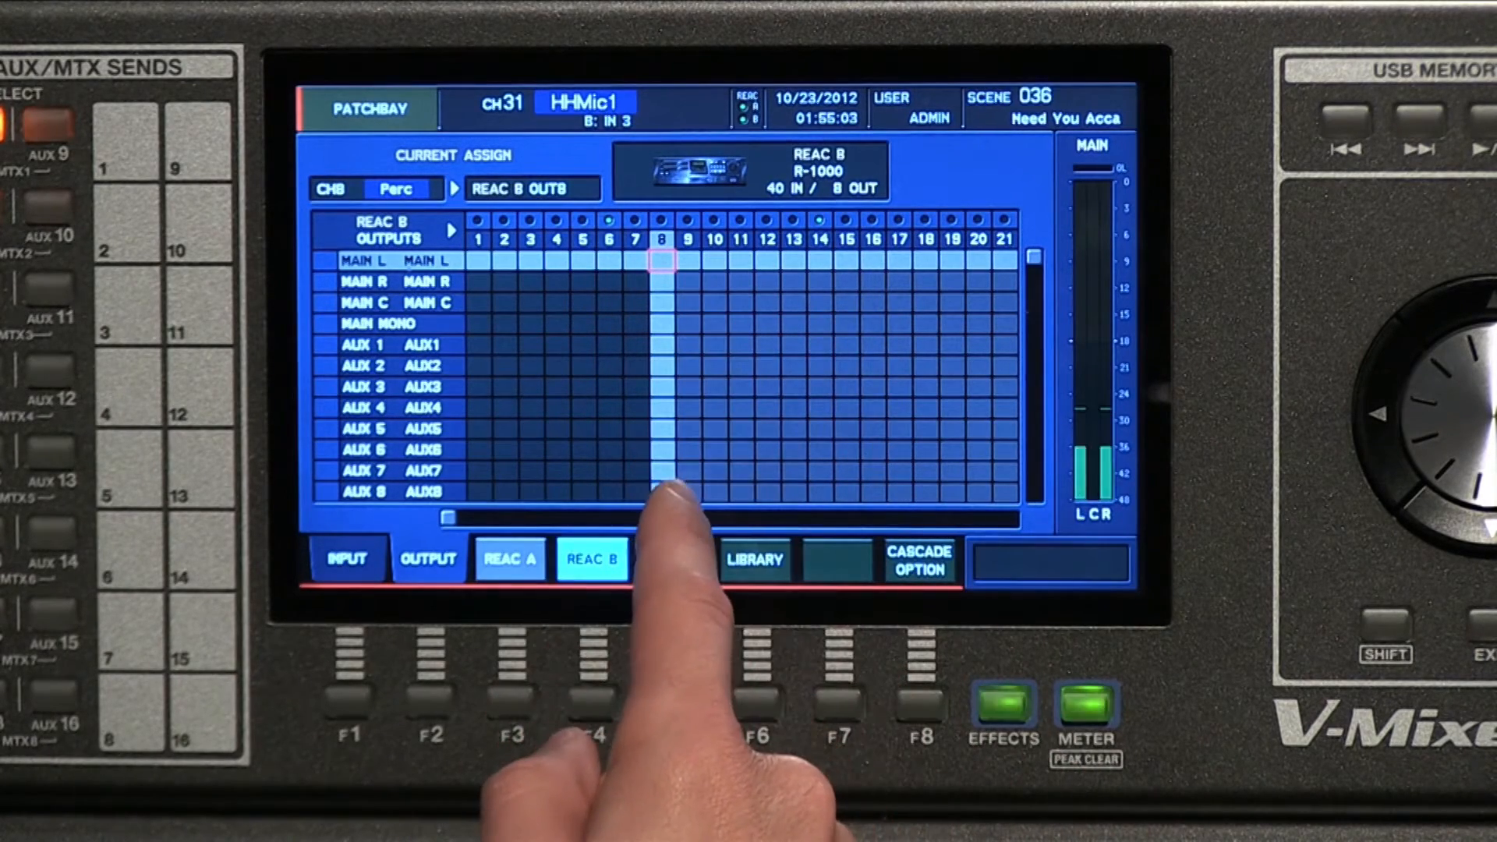
click(672, 558)
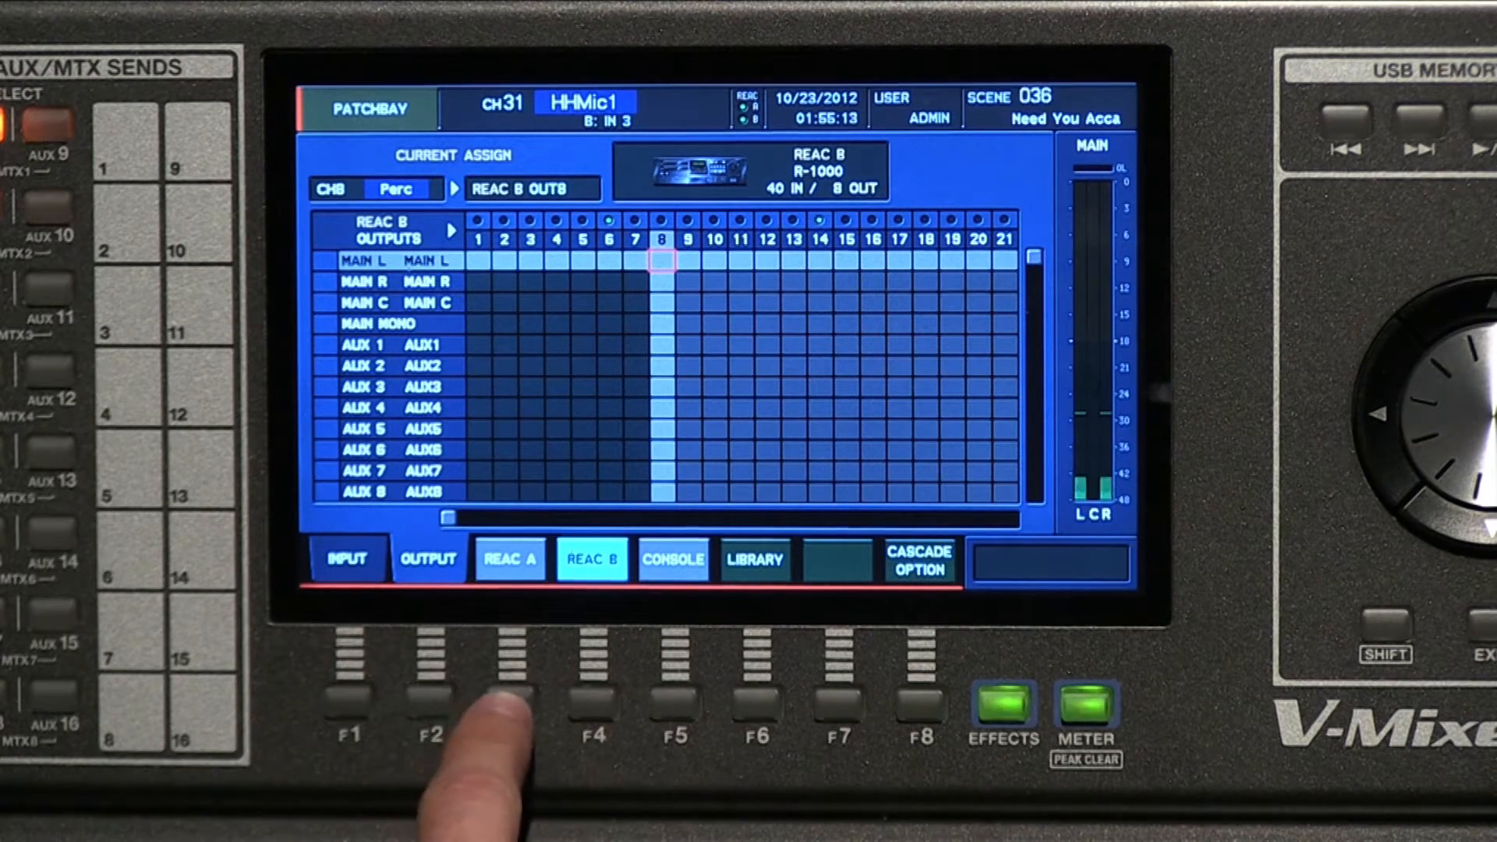
click(509, 558)
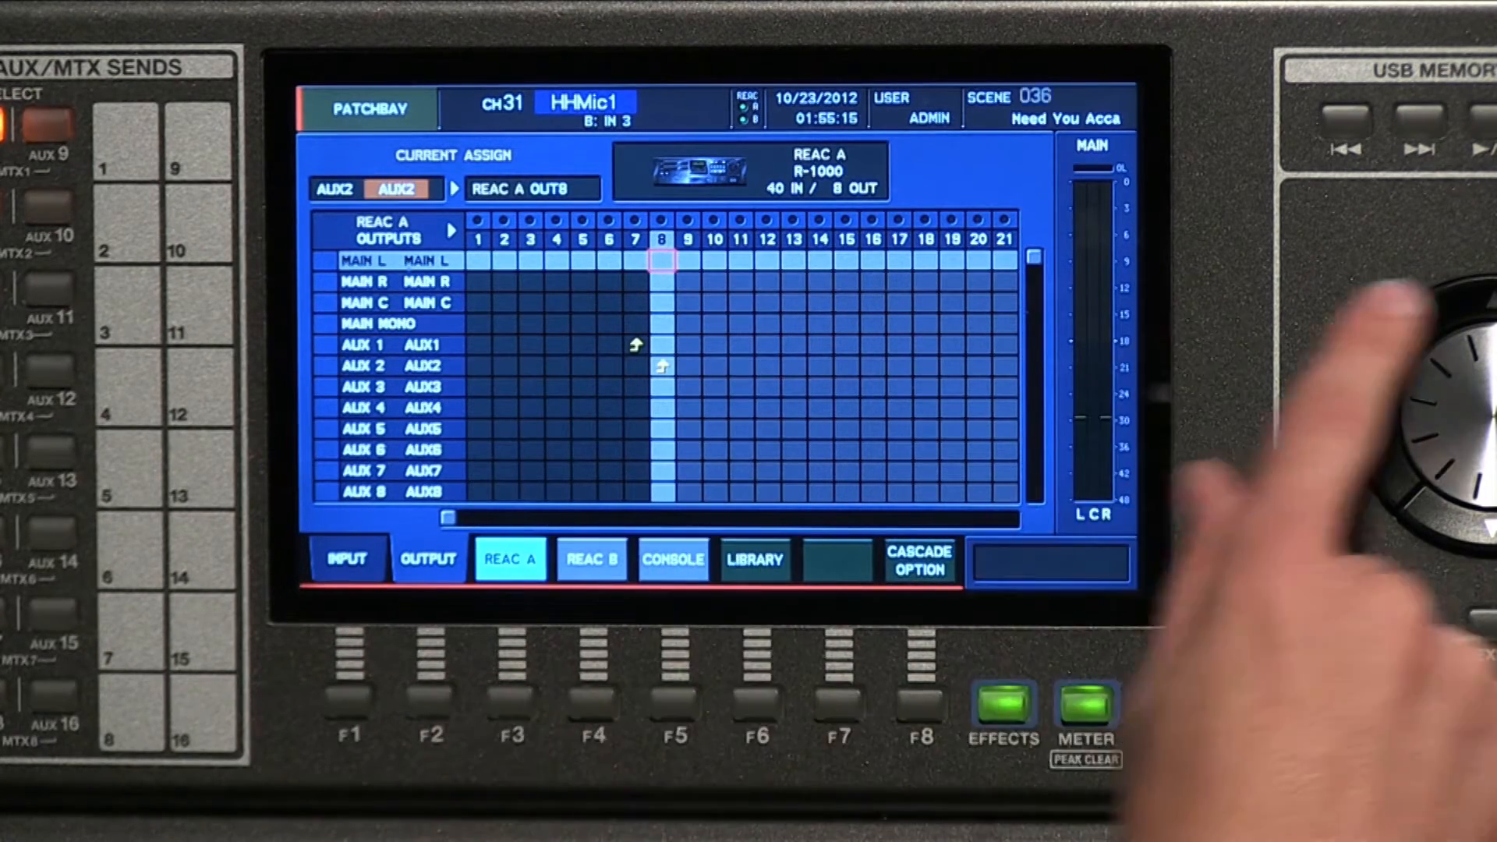
Show console output routings and scroll down through channels 13 to 23
click(672, 558)
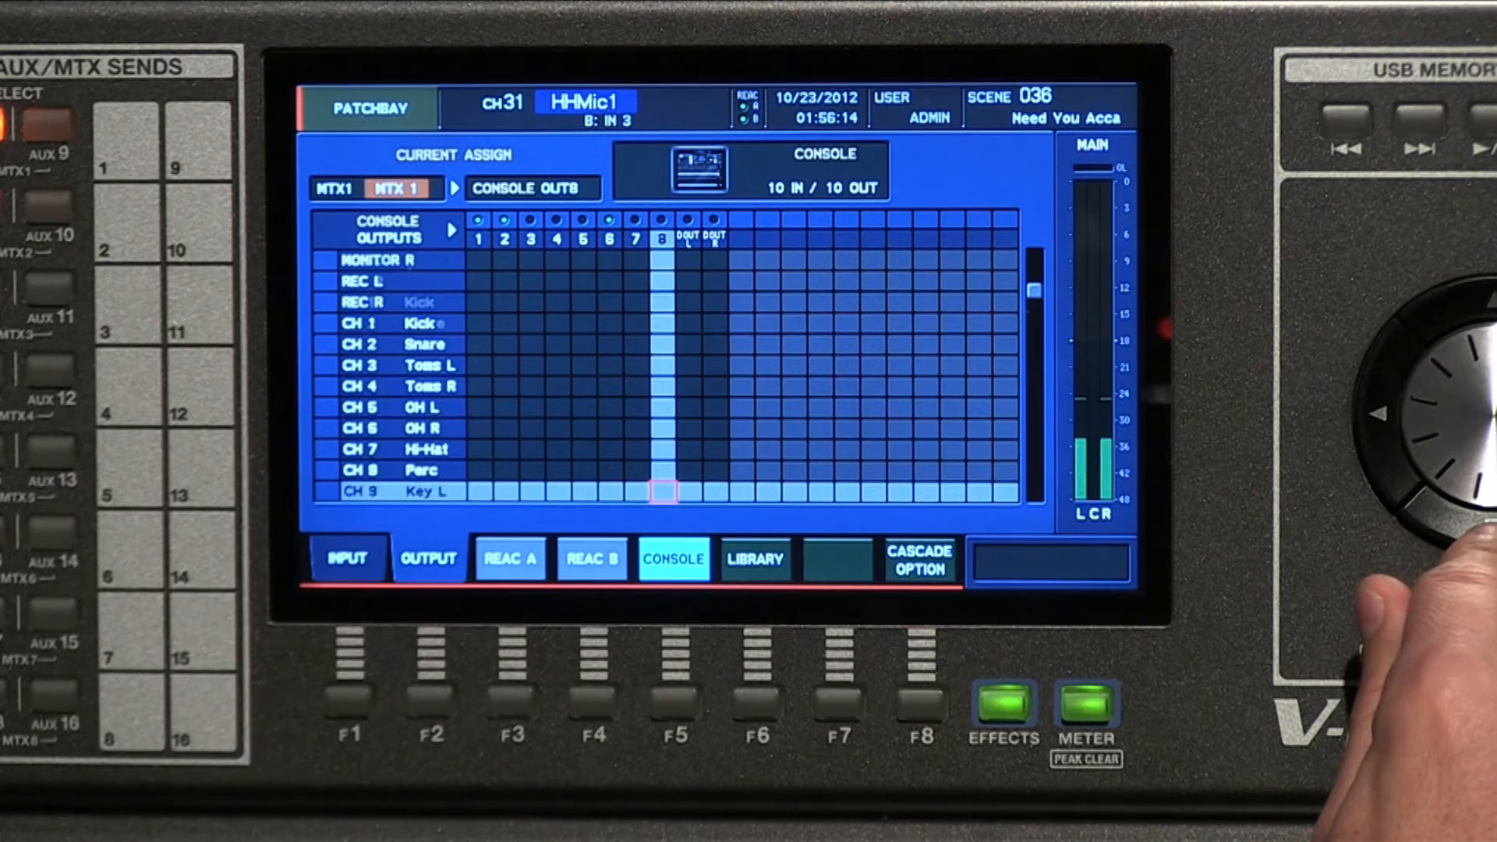
scroll(down, 3)
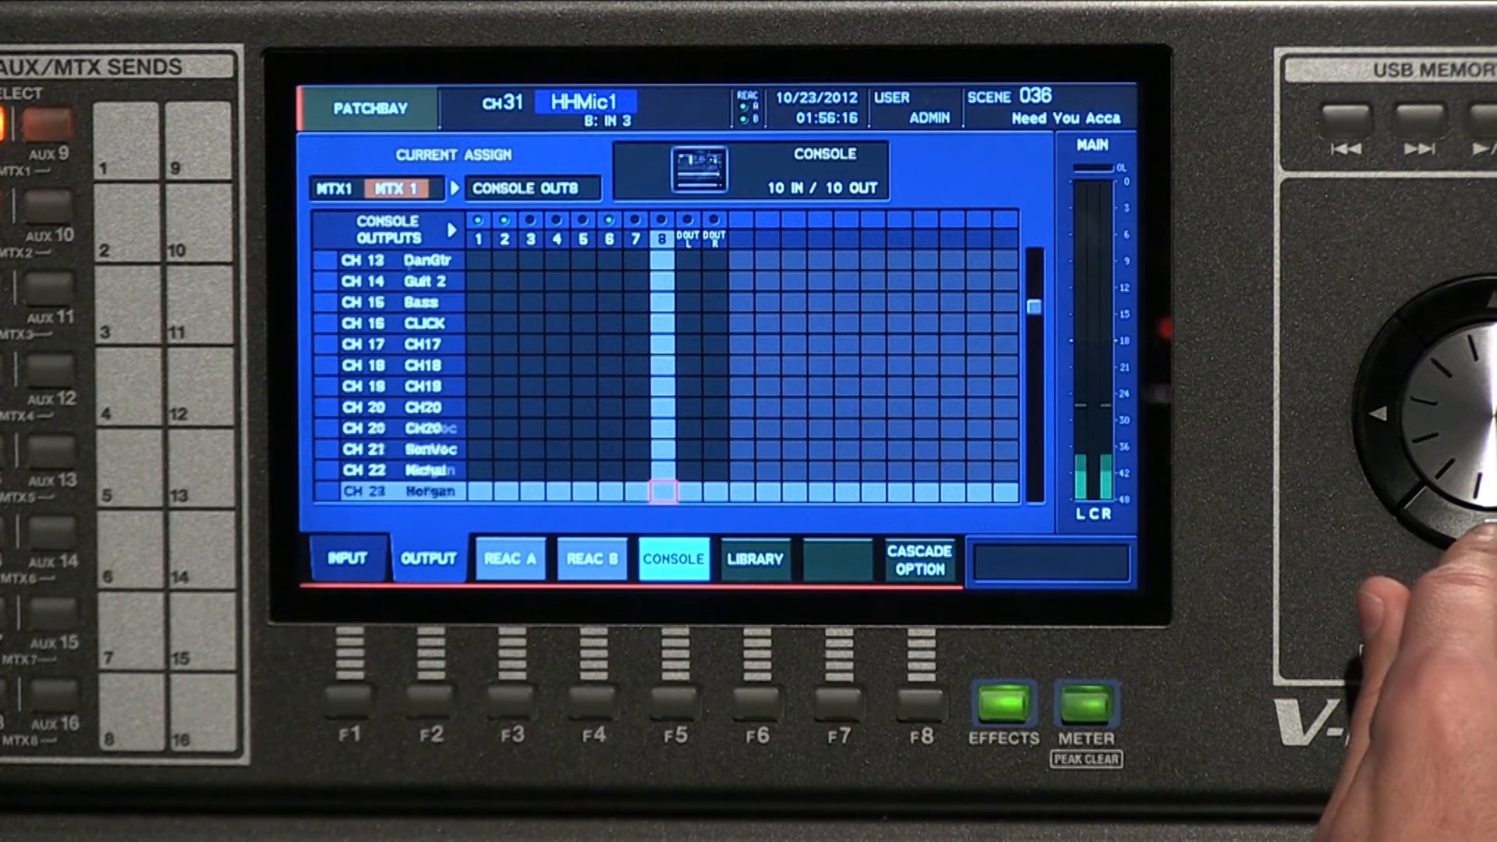